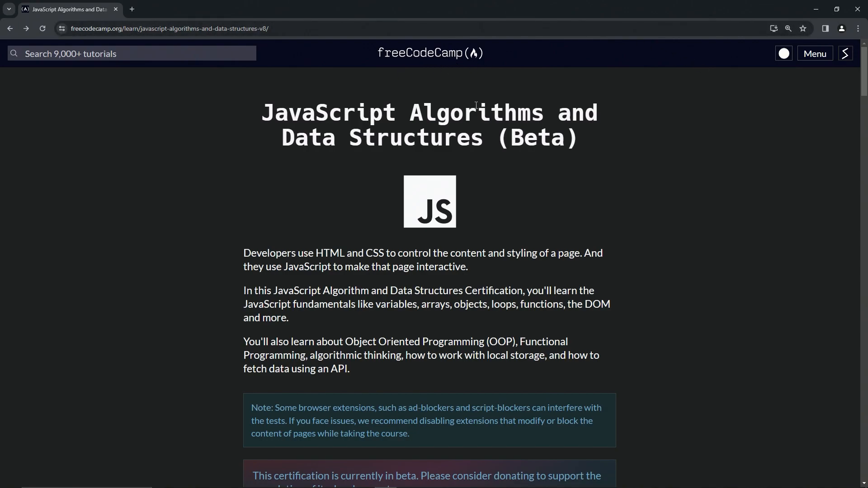
mouse_move(570, 150)
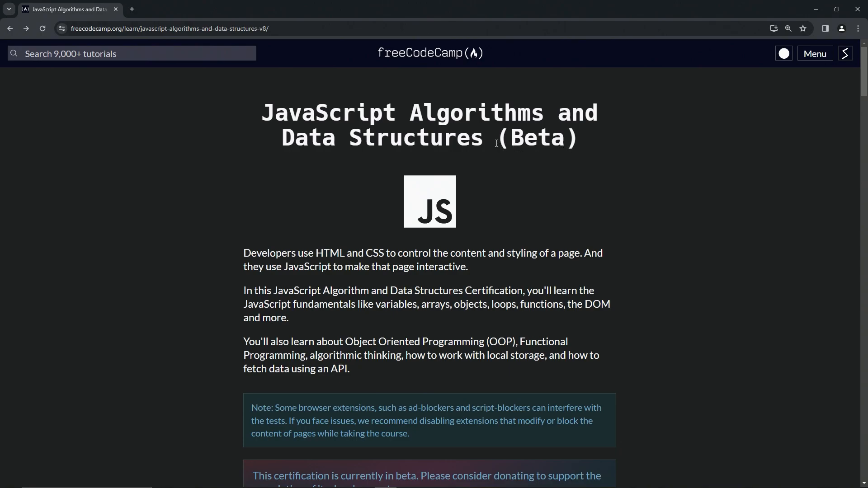
mouse_move(553, 135)
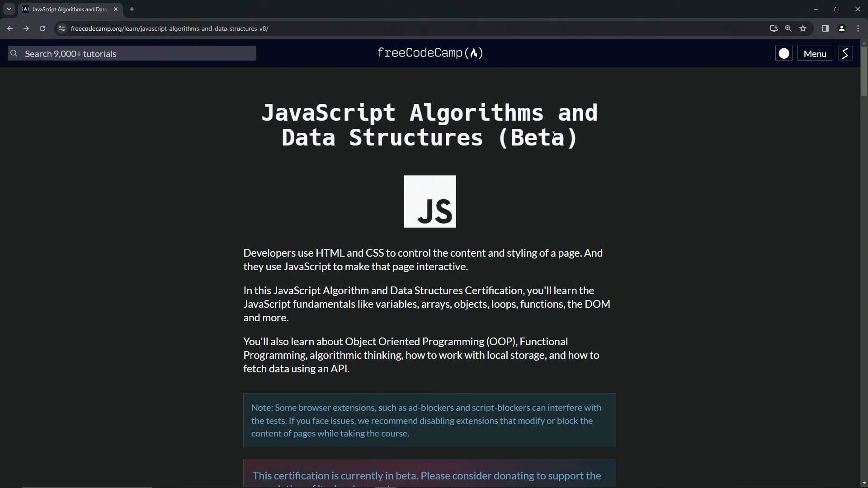
mouse_move(501, 146)
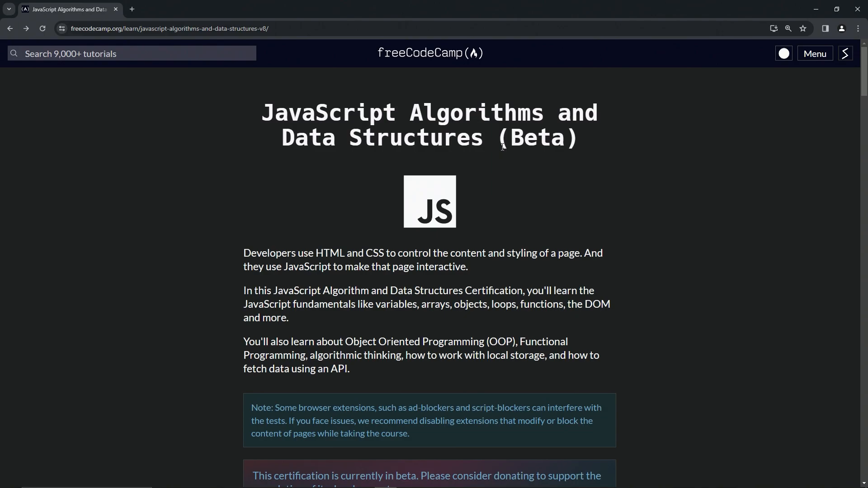
Bring the Courses section into view, showing the Palindrome Checker certification project
scroll(down, 3)
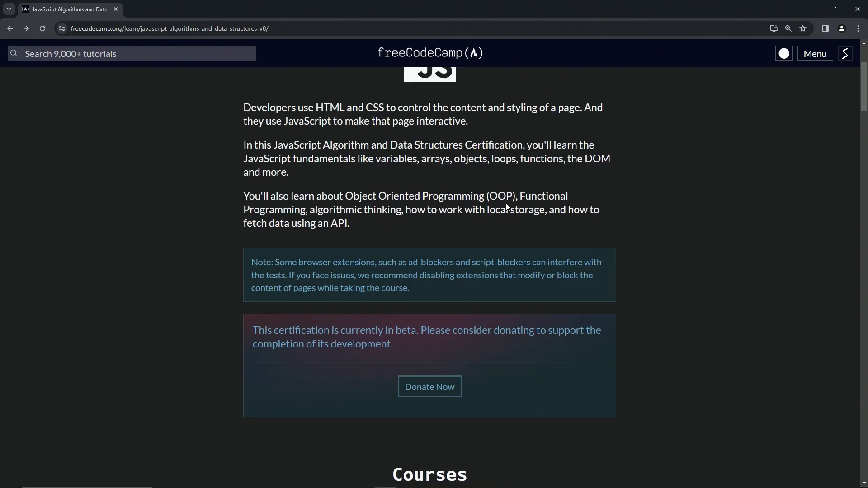
scroll(up, 3)
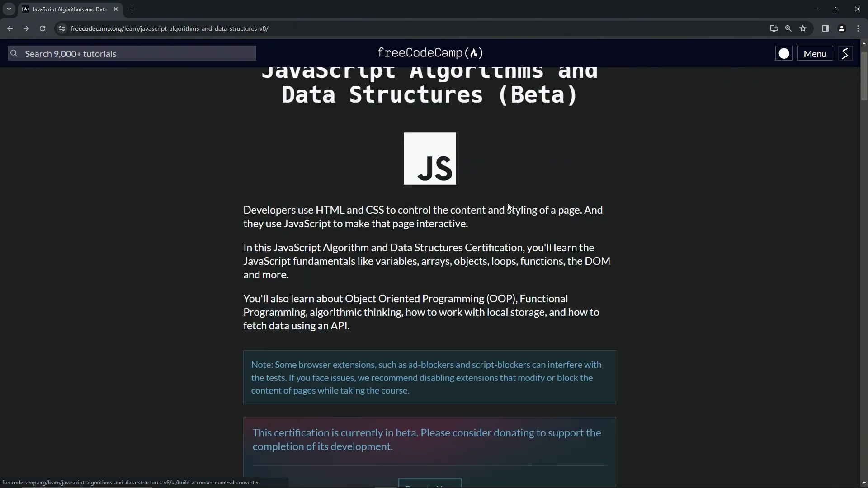
scroll(up, 3)
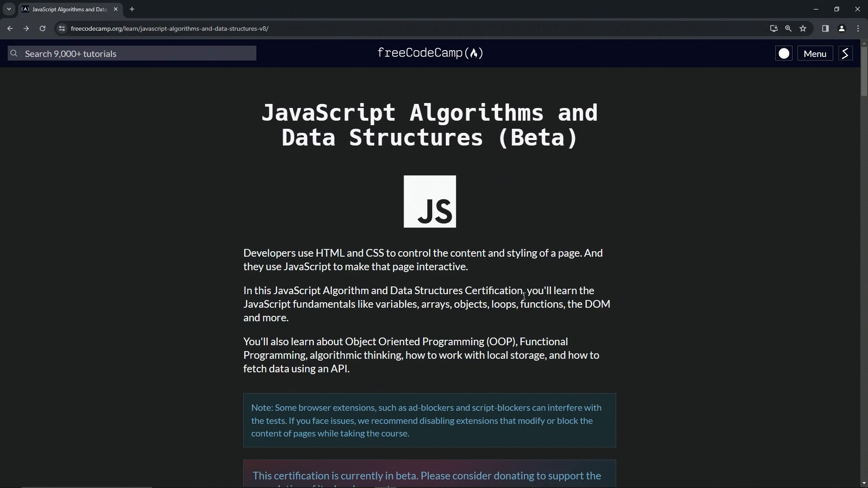
double_click(536, 137)
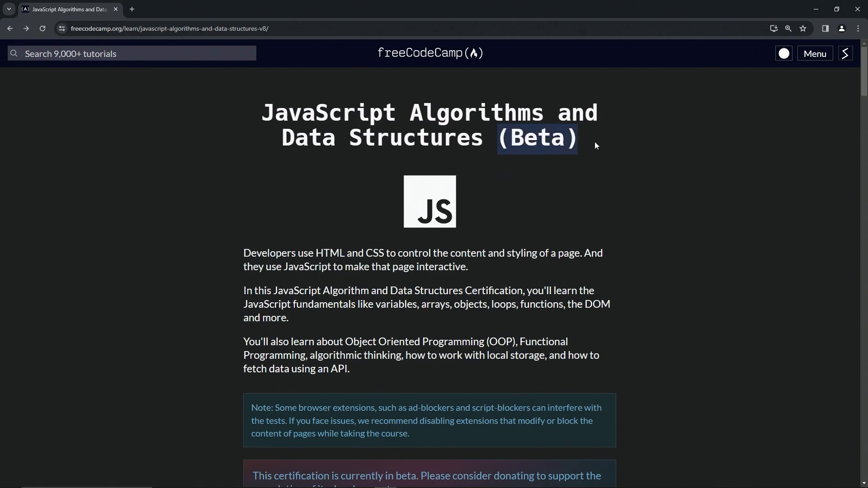
mouse_move(680, 137)
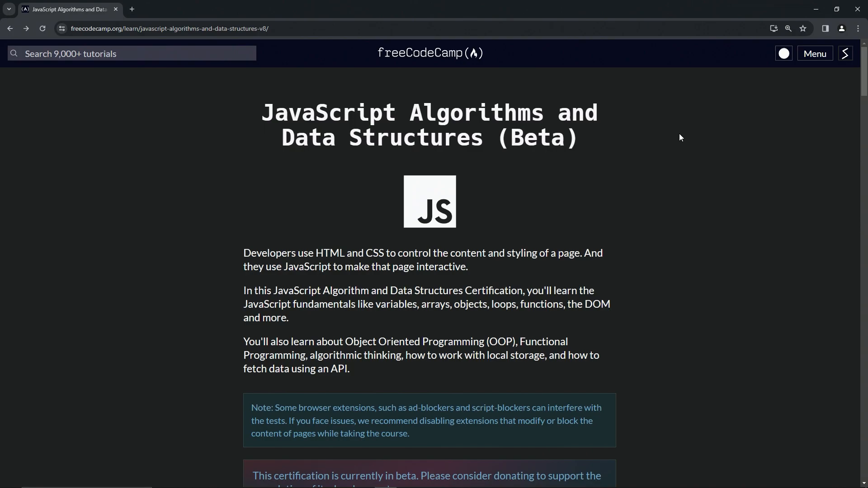
mouse_move(247, 260)
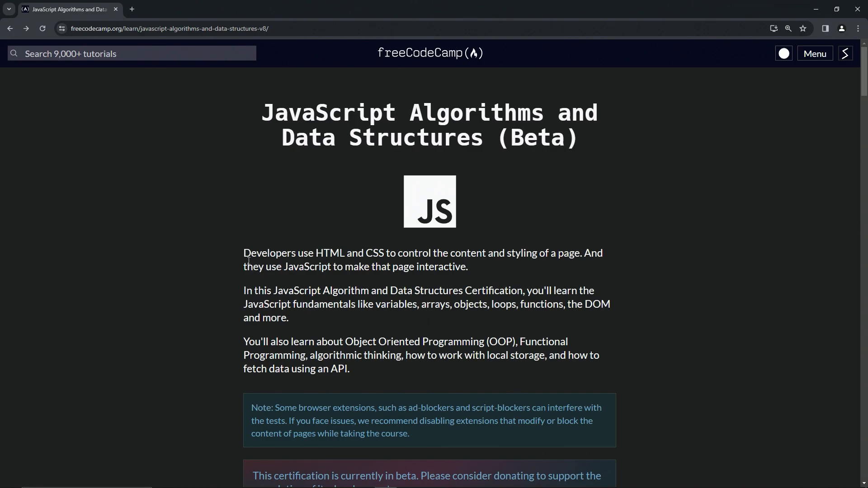
mouse_move(242, 260)
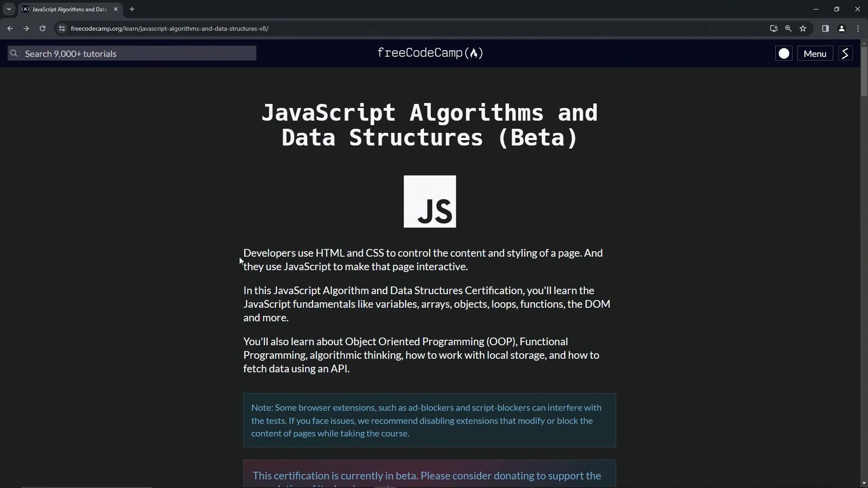
mouse_move(361, 255)
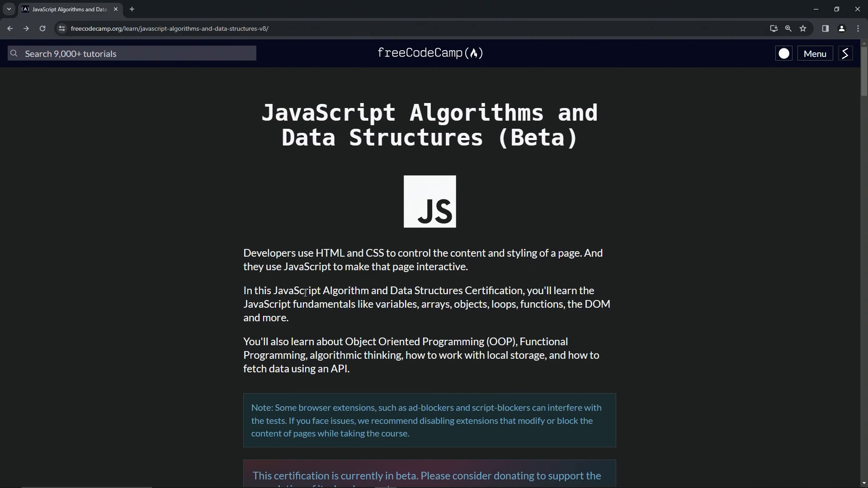
mouse_move(236, 312)
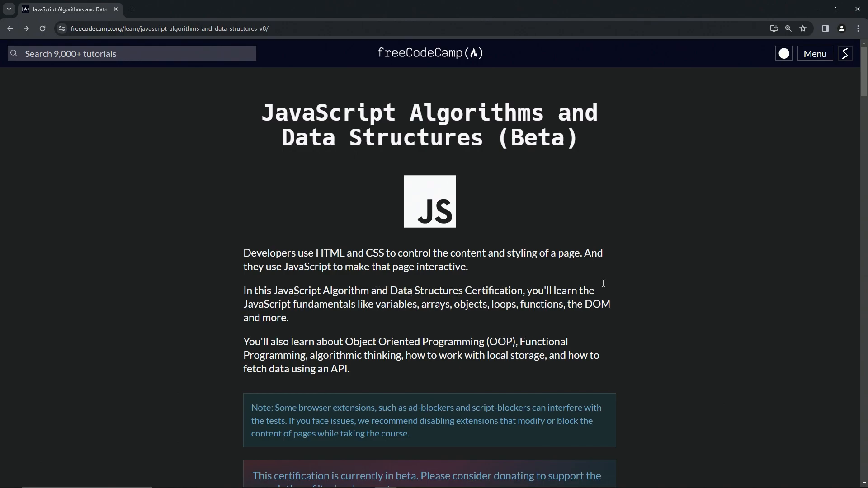
mouse_move(352, 305)
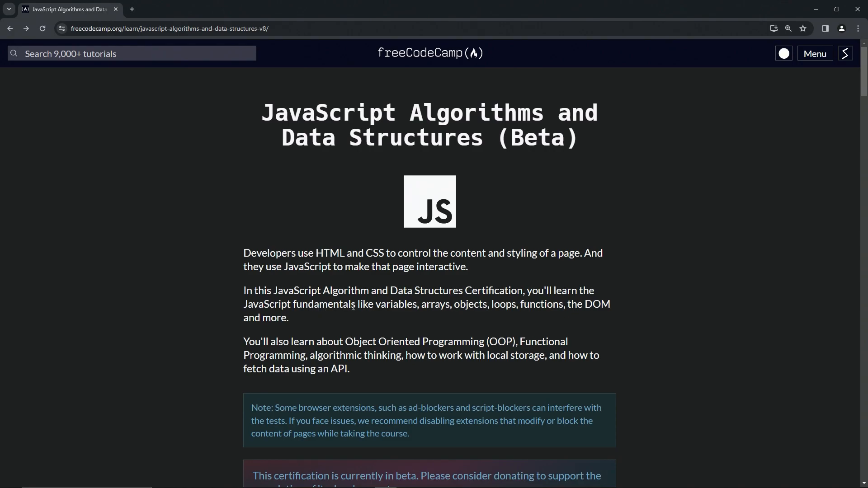
mouse_move(592, 309)
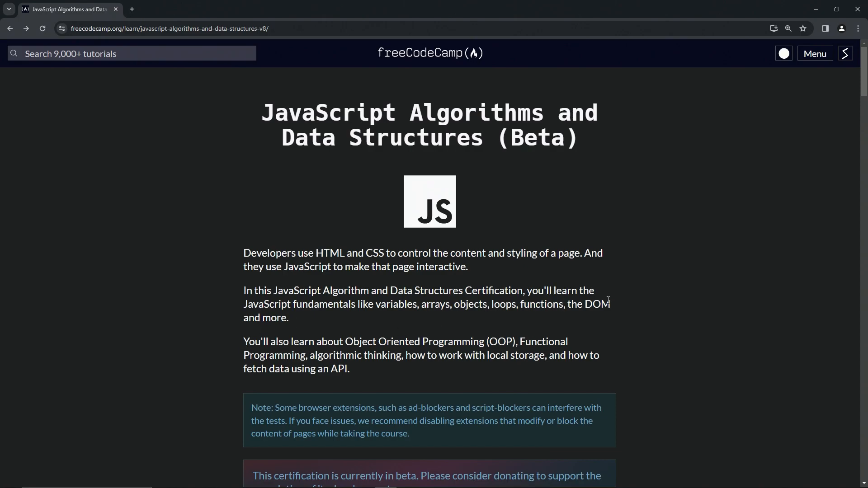
mouse_move(524, 327)
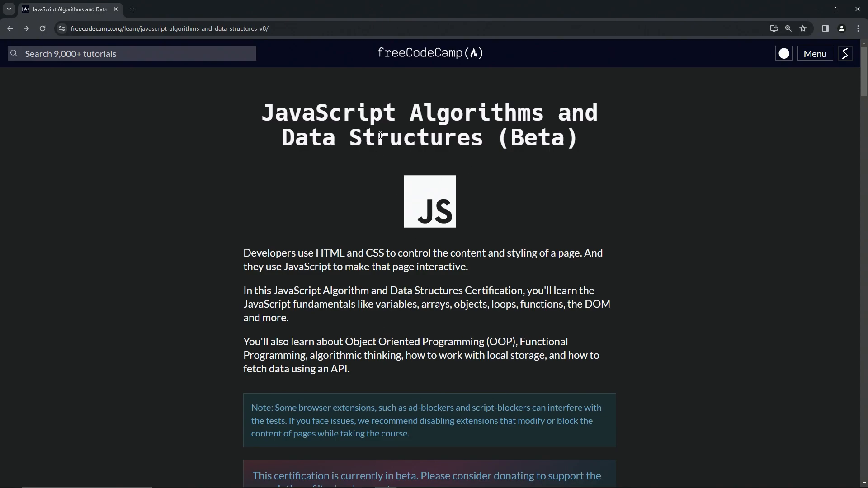
scroll(down, 3)
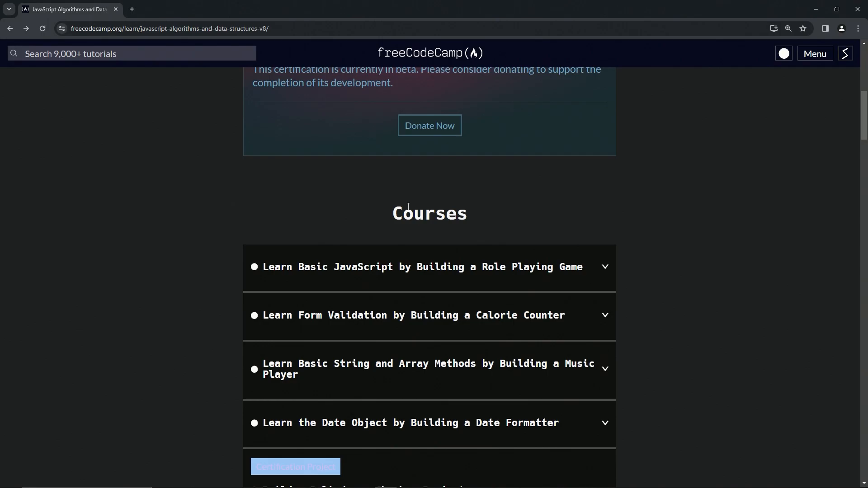
scroll(up, 3)
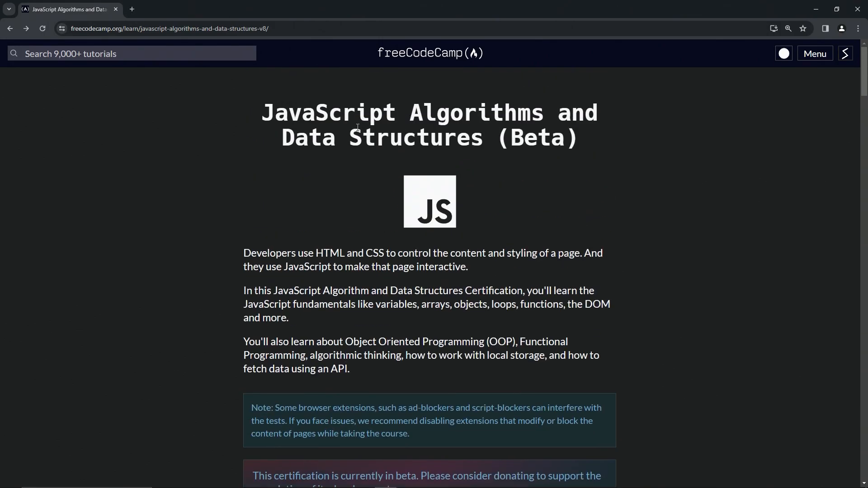
scroll(down, 3)
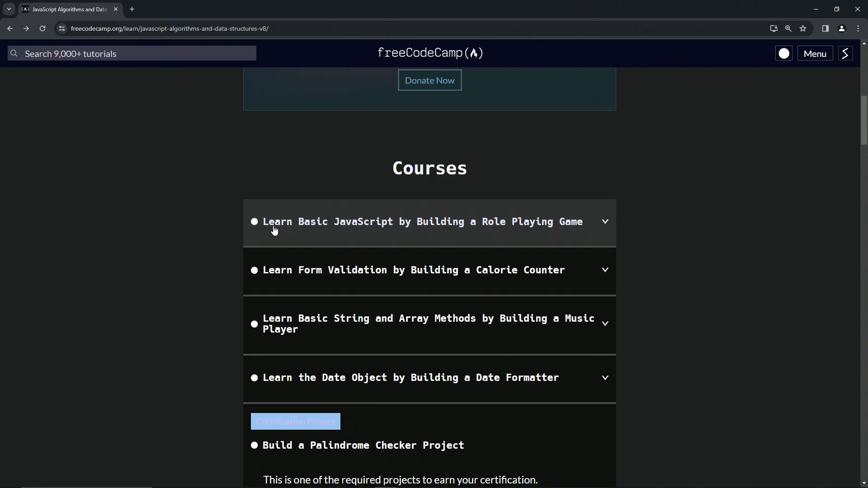
mouse_move(487, 223)
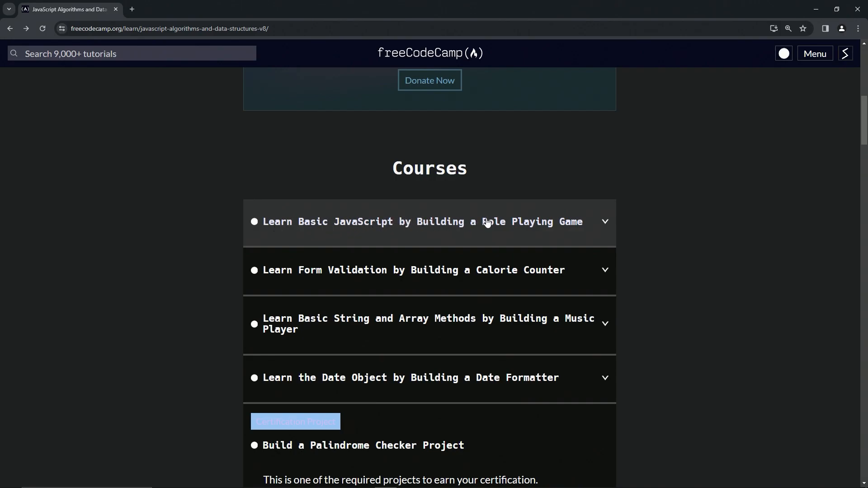
Expand 'Learn Basic JavaScript by Building a Role Playing Game' to reveal its description and steps
click(429, 221)
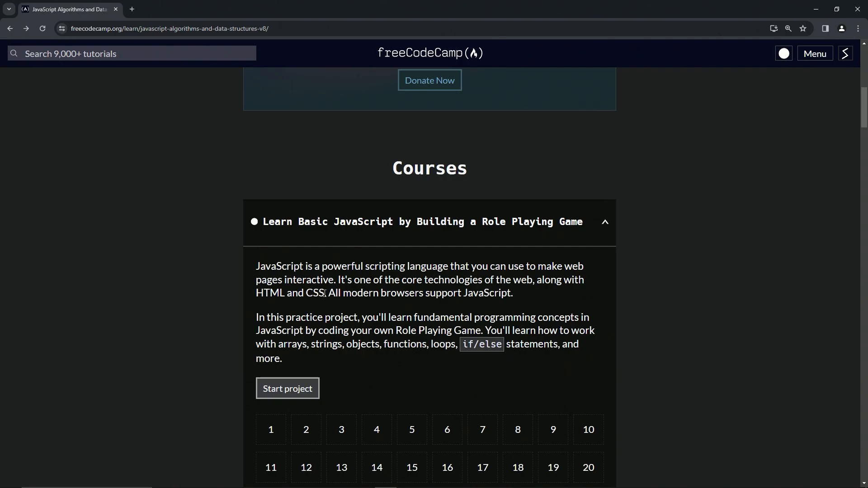
mouse_move(236, 322)
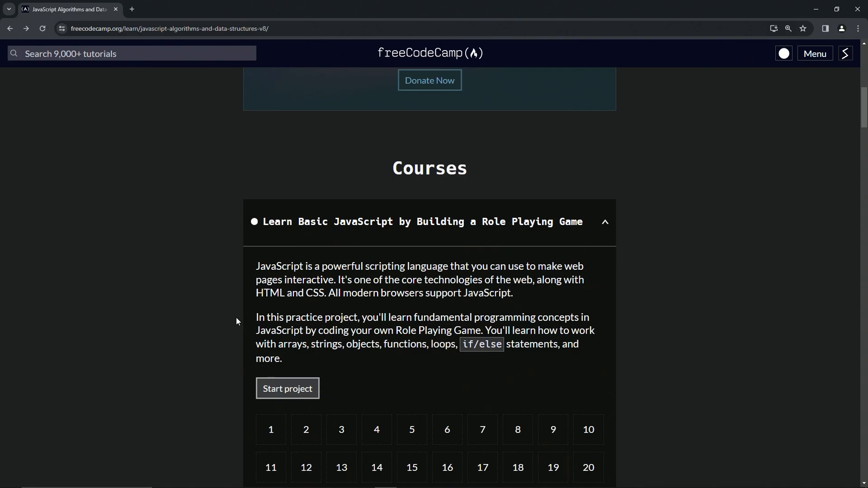
mouse_move(407, 314)
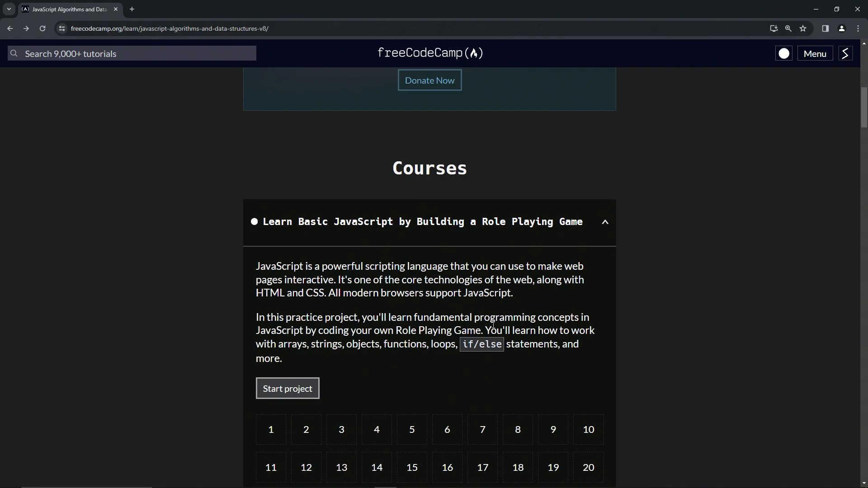
mouse_move(507, 299)
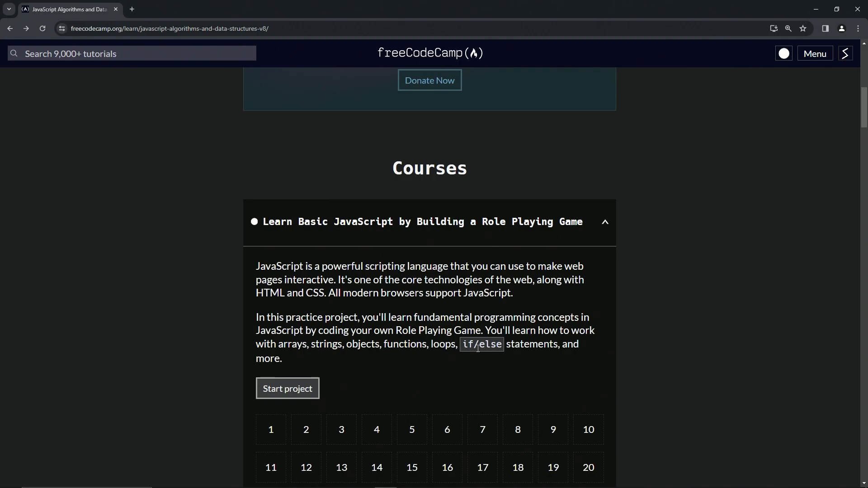
mouse_move(293, 377)
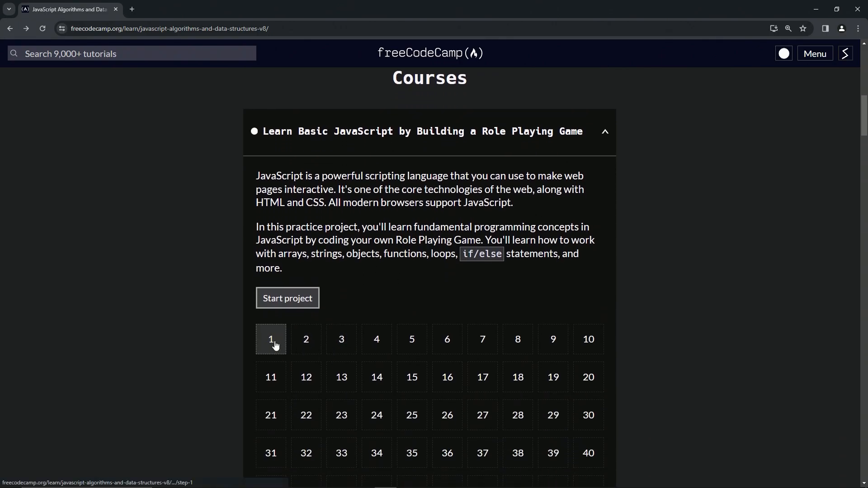
Enter Step 1 from the step grid and dismiss the game preview to begin coding
click(270, 340)
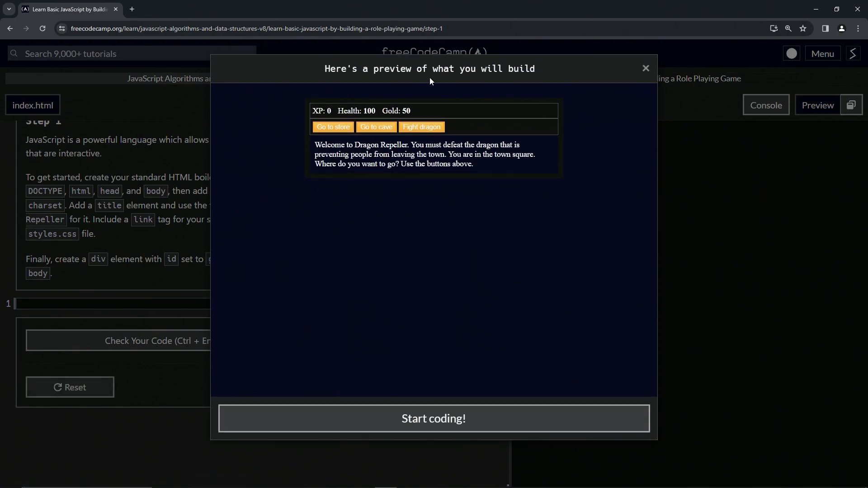
mouse_move(320, 113)
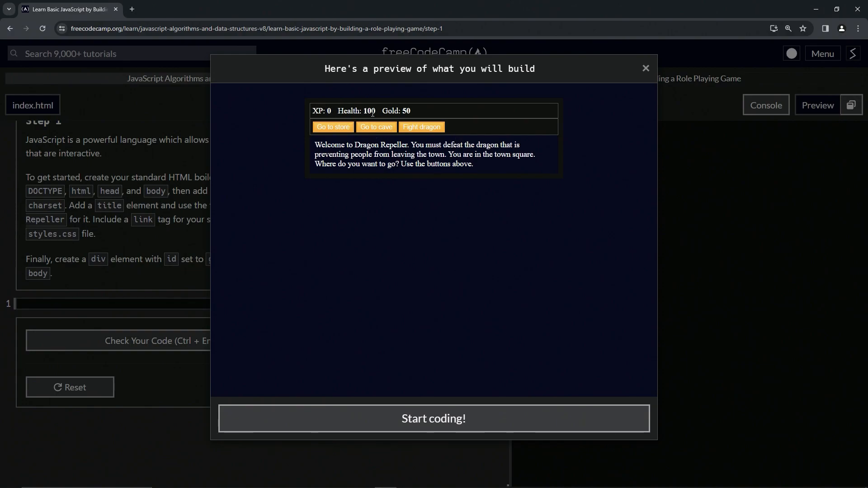
mouse_move(378, 116)
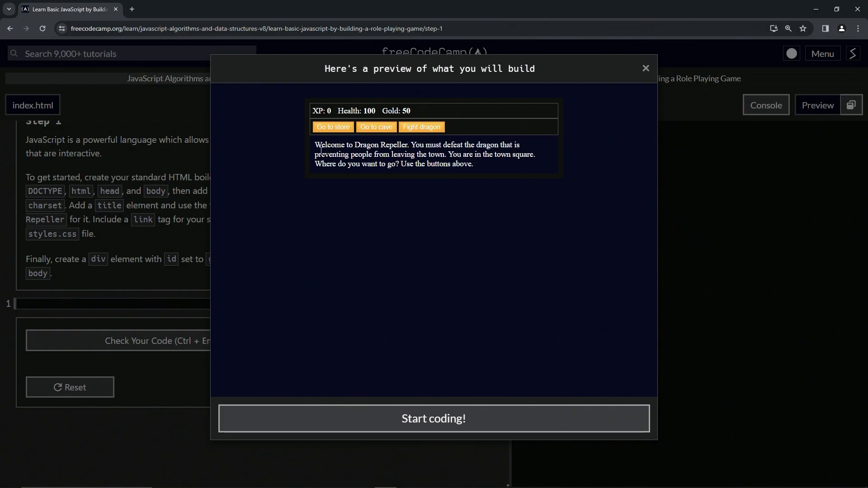
mouse_move(426, 184)
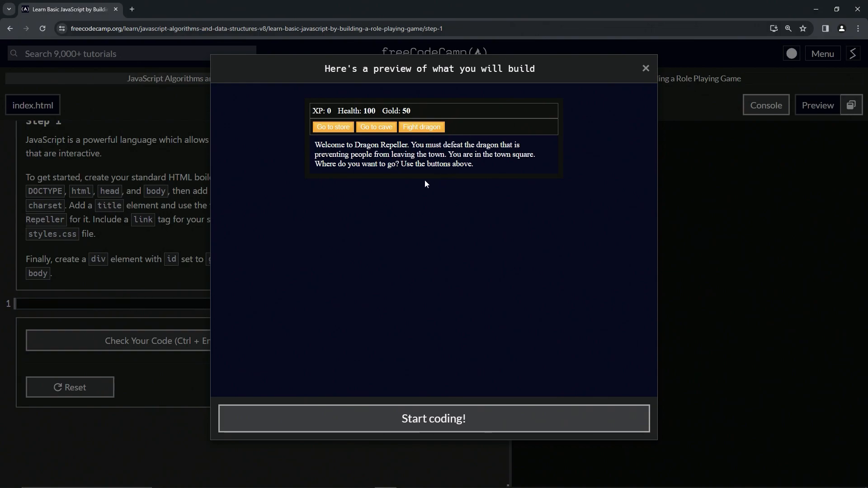
mouse_move(387, 387)
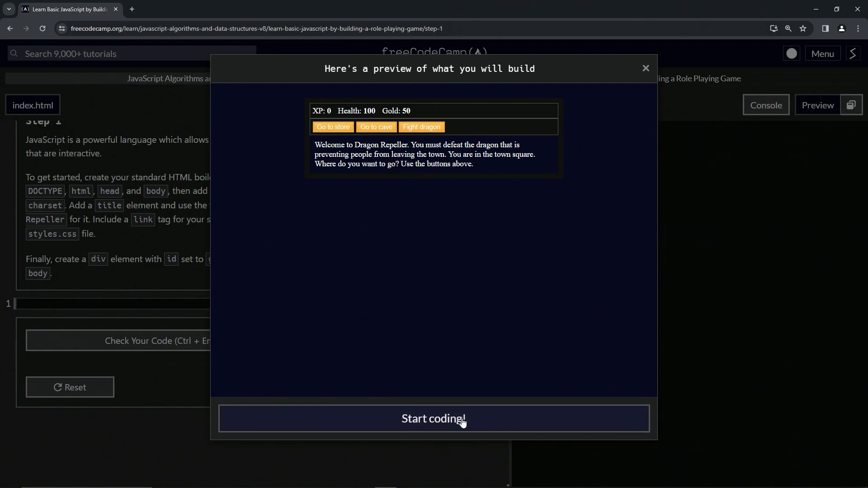
click(433, 419)
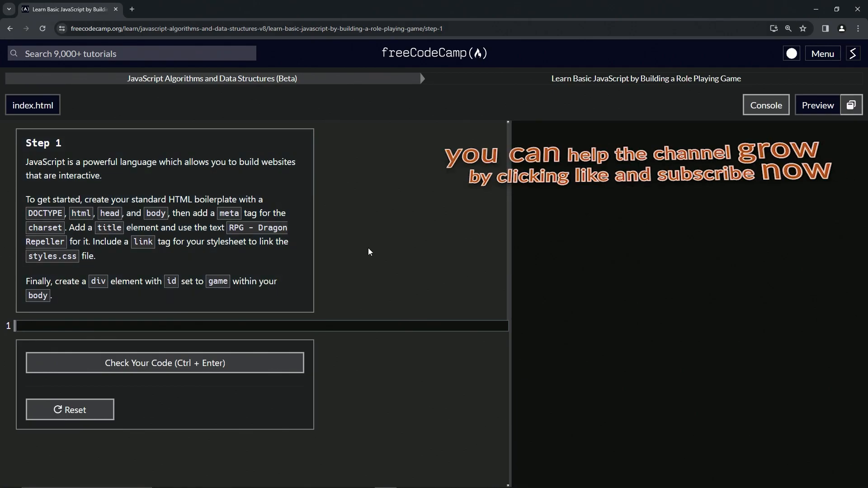
mouse_move(232, 133)
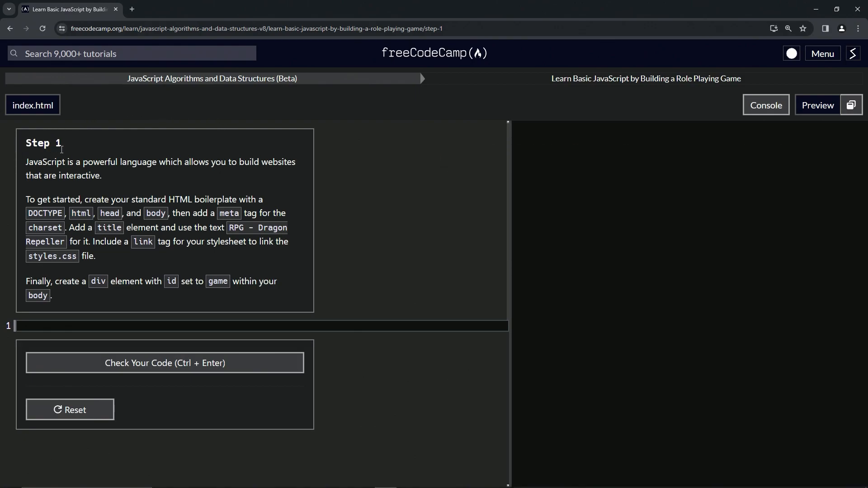
mouse_move(35, 156)
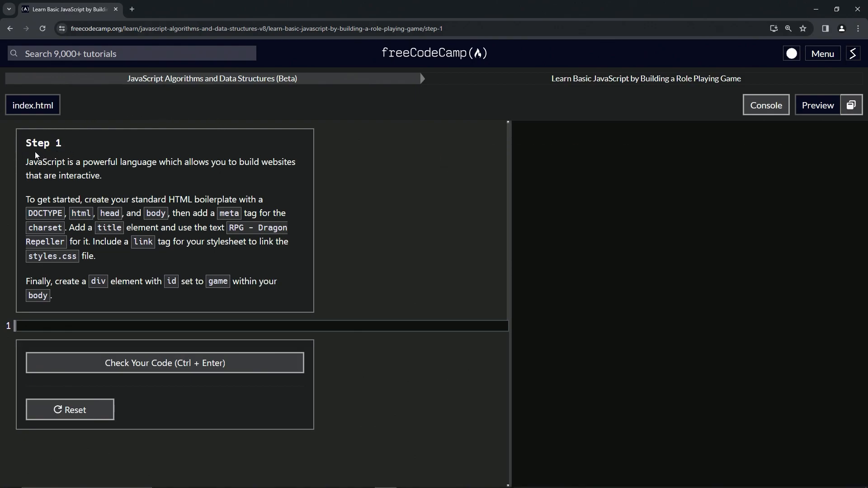
mouse_move(288, 141)
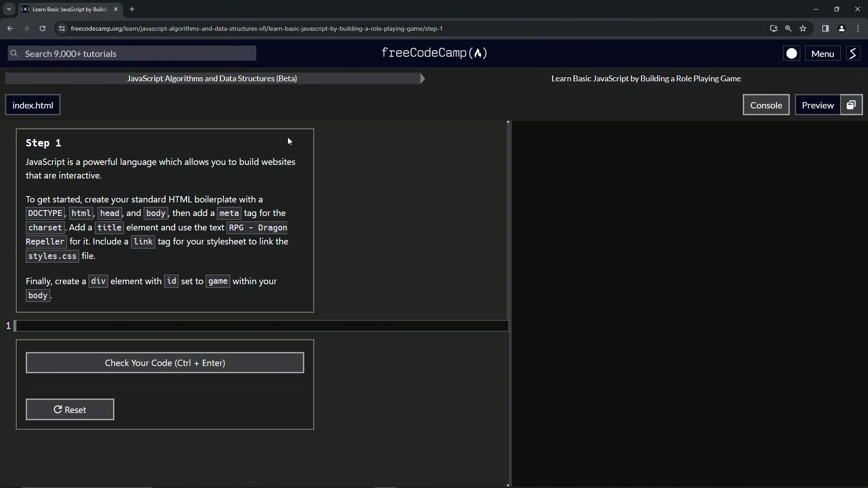